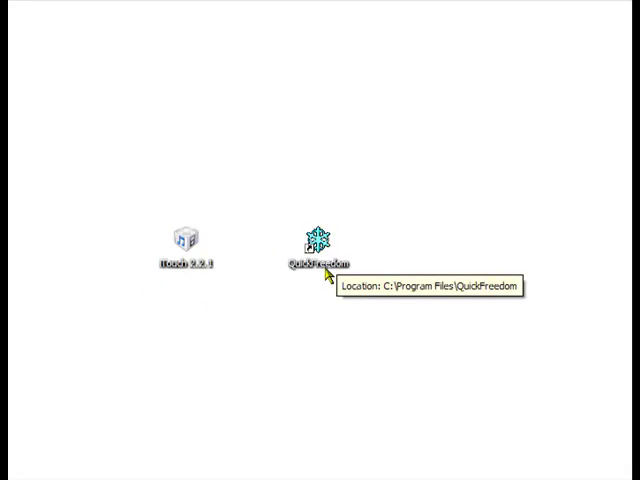
{"action": "mouse_move", "coordinate": [312, 263]}
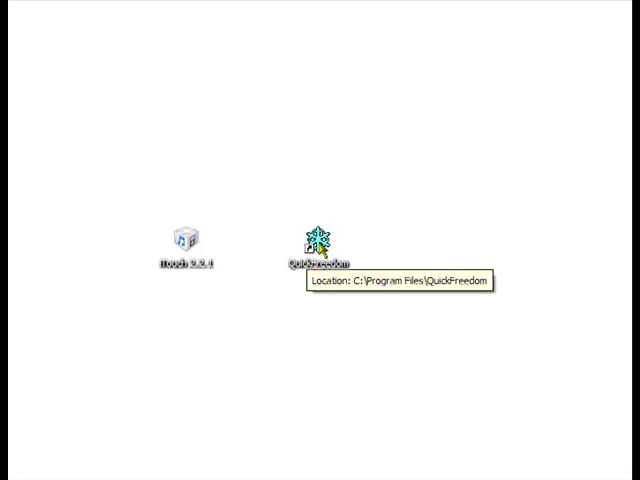
Launch QuickFreedom and start the jailbreak to check LibUSB and the 2.2.1 firmware
{"action": "double_click", "coordinate": [318, 240]}
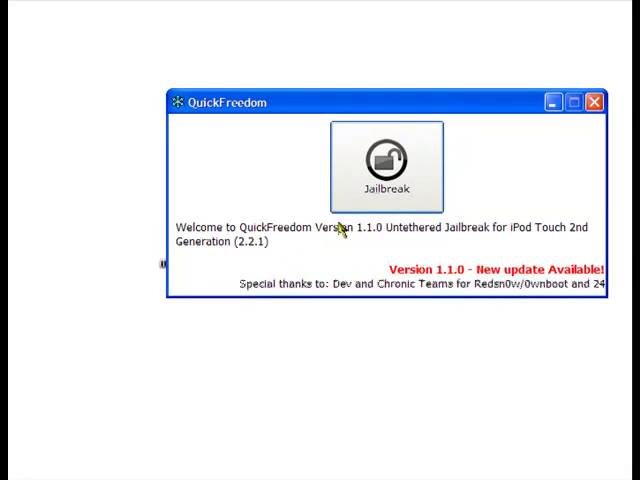
{"action": "left_click", "coordinate": [386, 162]}
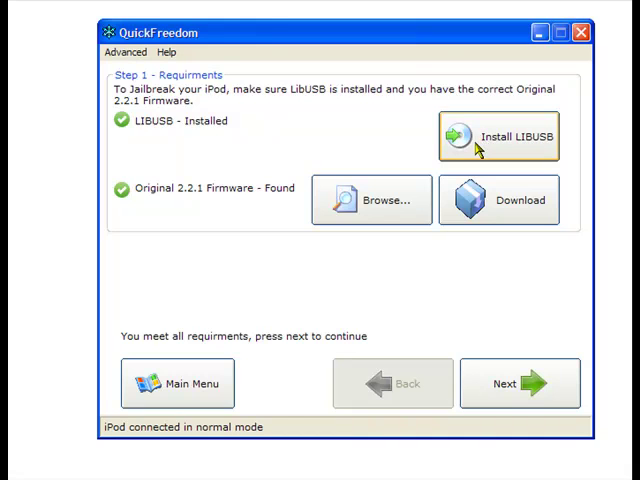
{"action": "mouse_move", "coordinate": [488, 132]}
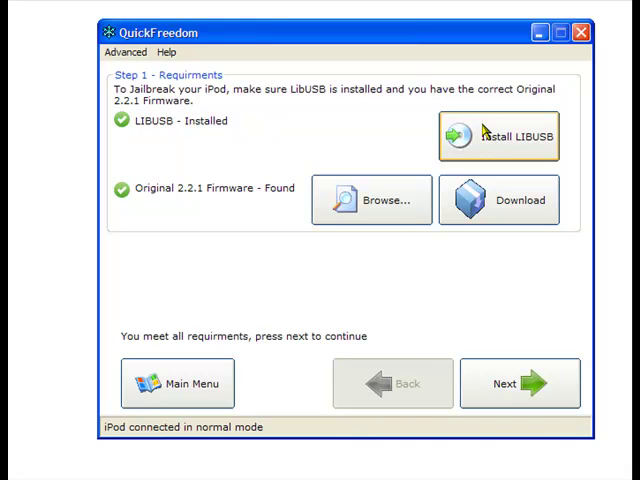
{"action": "mouse_move", "coordinate": [156, 205]}
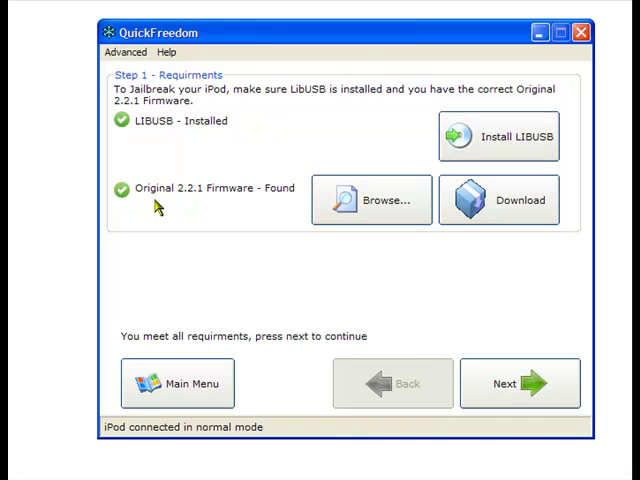
{"action": "mouse_move", "coordinate": [163, 195]}
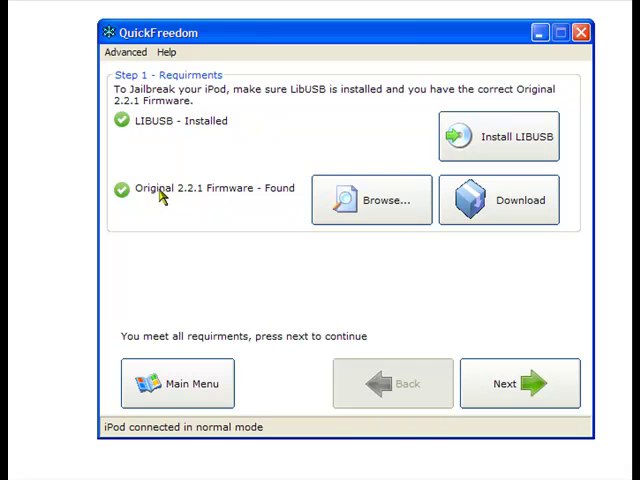
{"action": "mouse_move", "coordinate": [122, 121]}
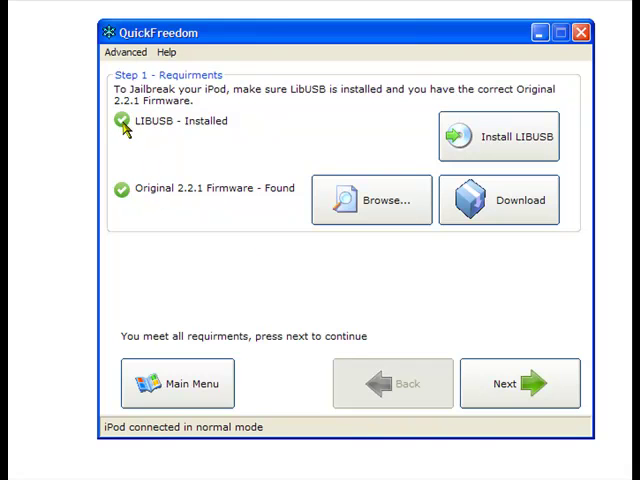
{"action": "mouse_move", "coordinate": [186, 153]}
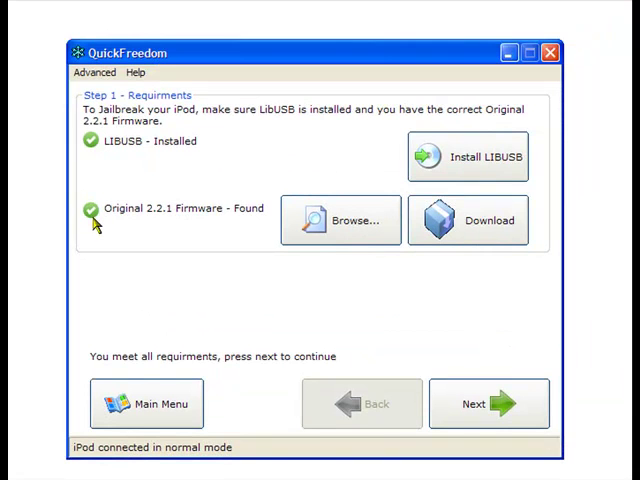
{"action": "mouse_move", "coordinate": [168, 234]}
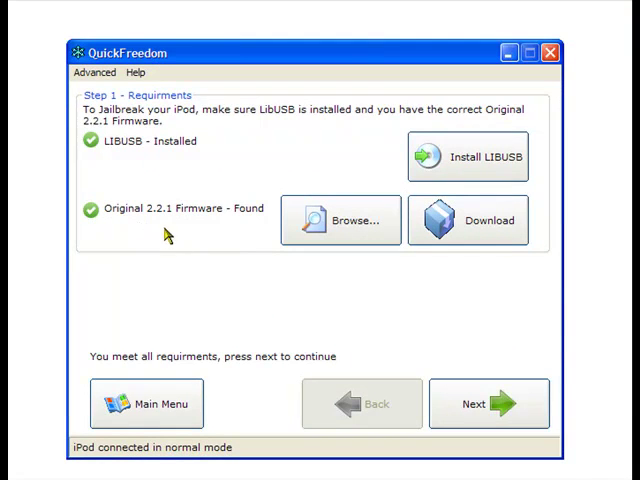
{"action": "mouse_move", "coordinate": [237, 222]}
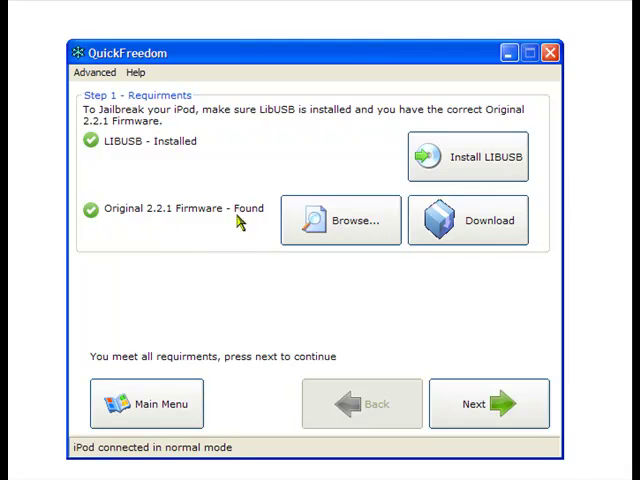
{"action": "mouse_move", "coordinate": [88, 226]}
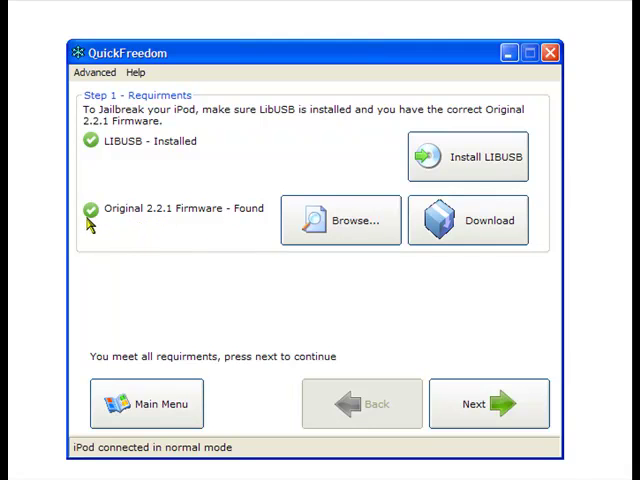
{"action": "mouse_move", "coordinate": [197, 243]}
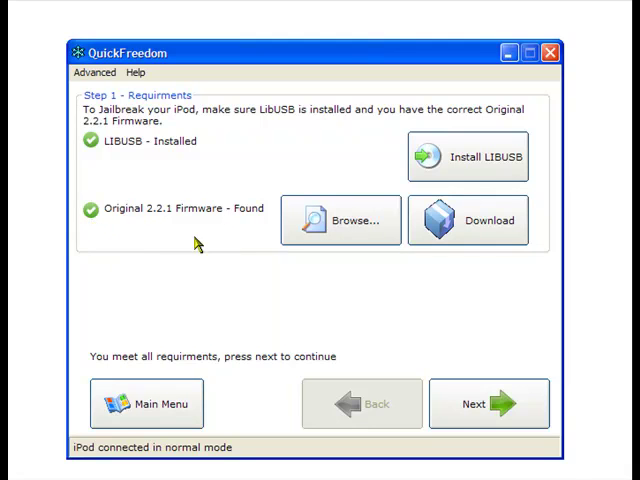
{"action": "mouse_move", "coordinate": [275, 188]}
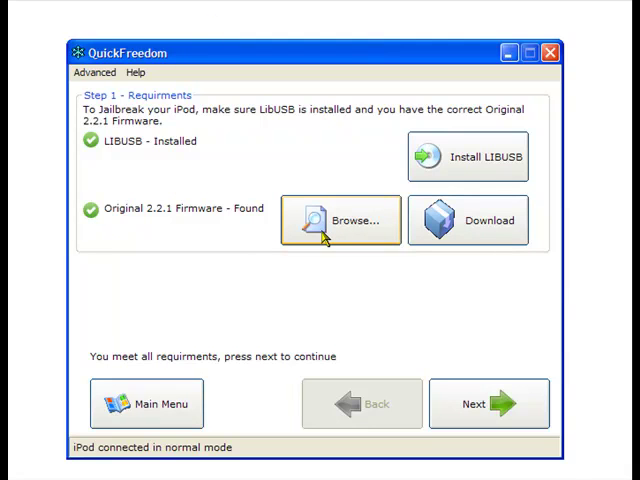
{"action": "mouse_move", "coordinate": [339, 217]}
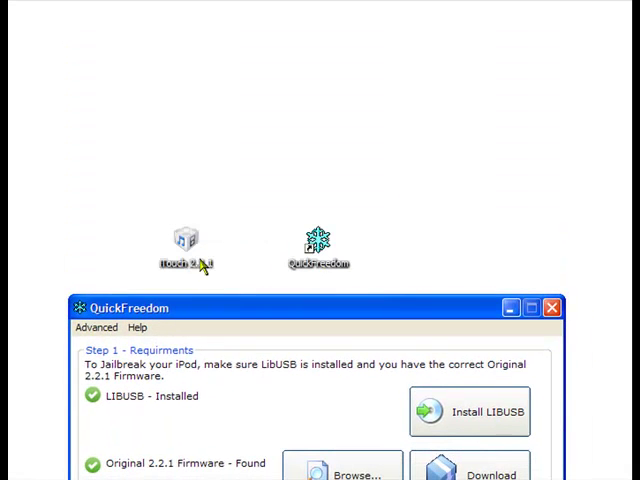
{"action": "mouse_move", "coordinate": [222, 308]}
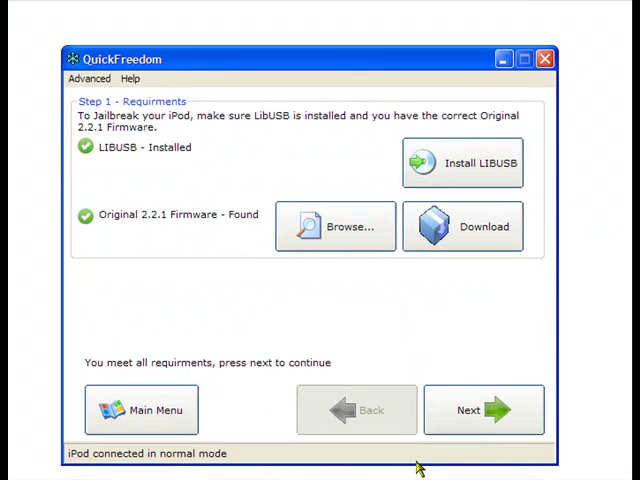
Advance to Step 2, Create Custom Firmware, leaving Installer and custom boot logo unchecked
{"action": "left_click", "coordinate": [478, 409]}
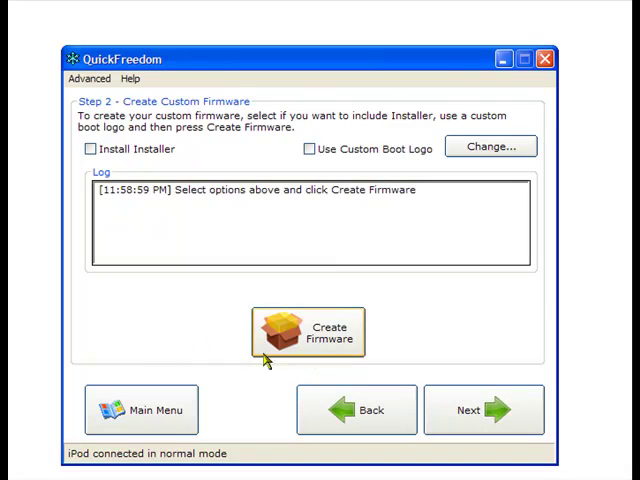
{"action": "mouse_move", "coordinate": [305, 338]}
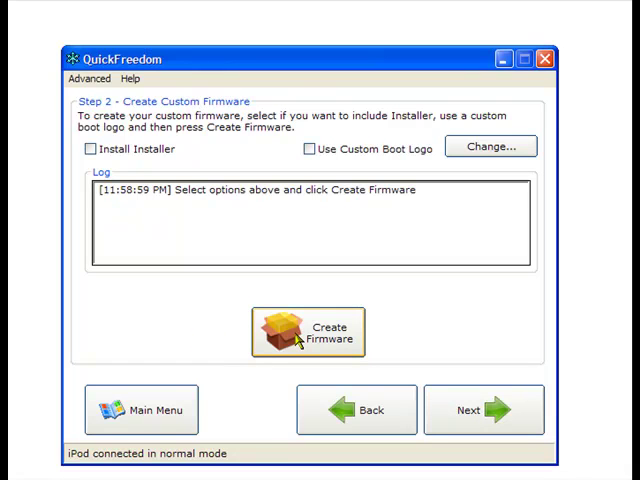
{"action": "mouse_move", "coordinate": [320, 260]}
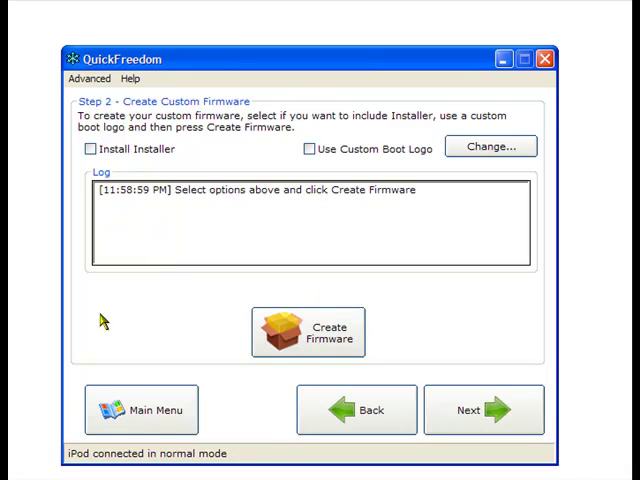
{"action": "mouse_move", "coordinate": [478, 410]}
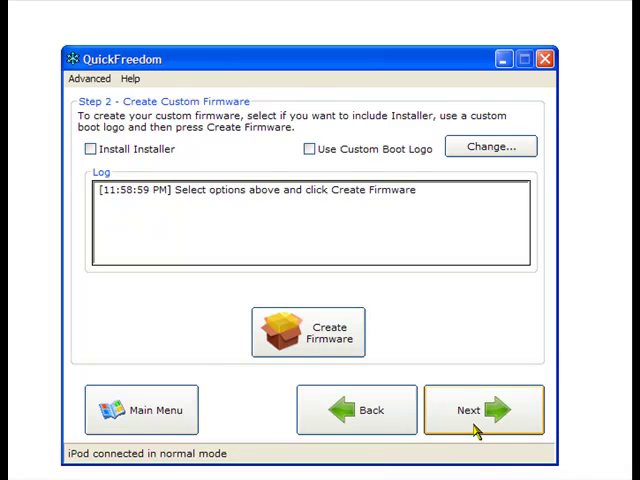
Advance to Step 3, Pre-Jailbreak, which asks to put the iPod into DFU mode
{"action": "left_click", "coordinate": [475, 409]}
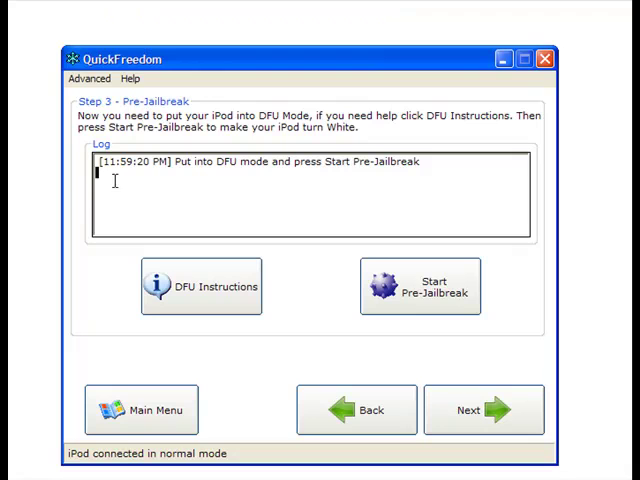
{"action": "mouse_move", "coordinate": [144, 185]}
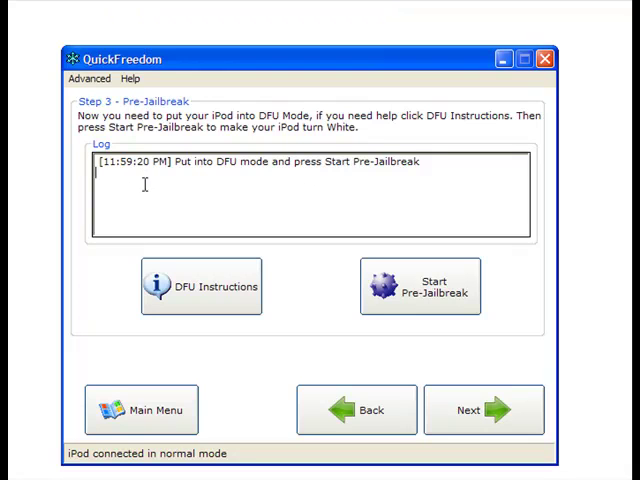
{"action": "mouse_move", "coordinate": [182, 170]}
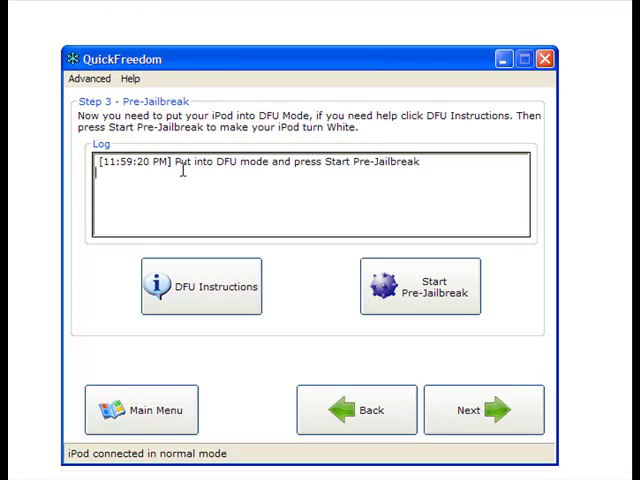
{"action": "mouse_move", "coordinate": [565, 192]}
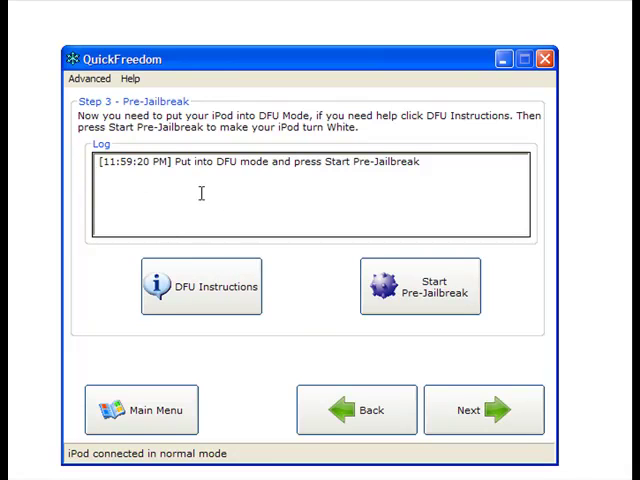
{"action": "left_click", "coordinate": [421, 286]}
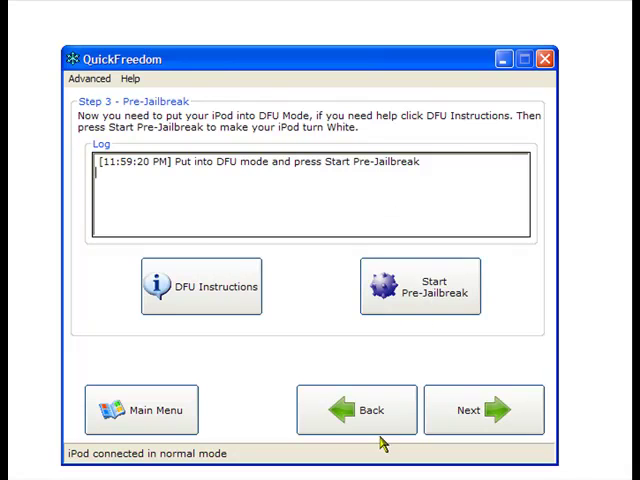
{"action": "mouse_move", "coordinate": [347, 369]}
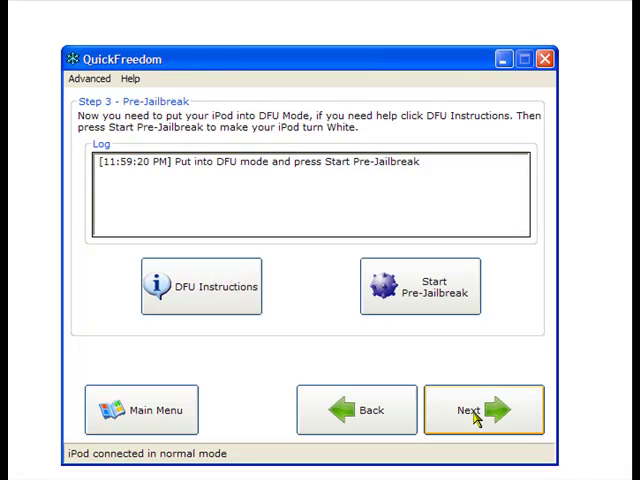
{"action": "mouse_move", "coordinate": [465, 422]}
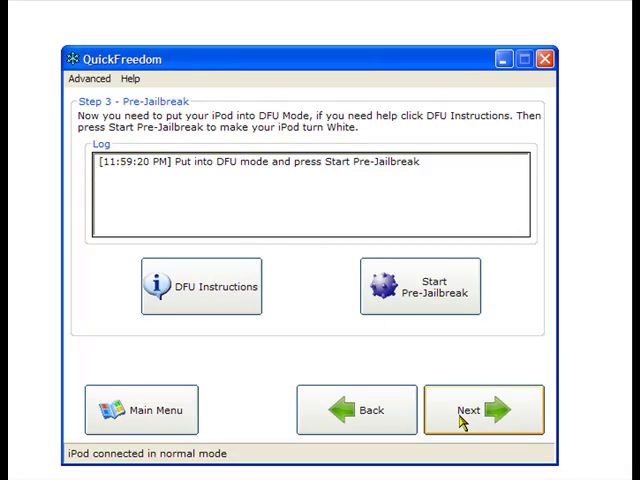
Advance to Step 4, Restore Custom Firmware, with iTunes open on the iPod summary
{"action": "left_click", "coordinate": [482, 409]}
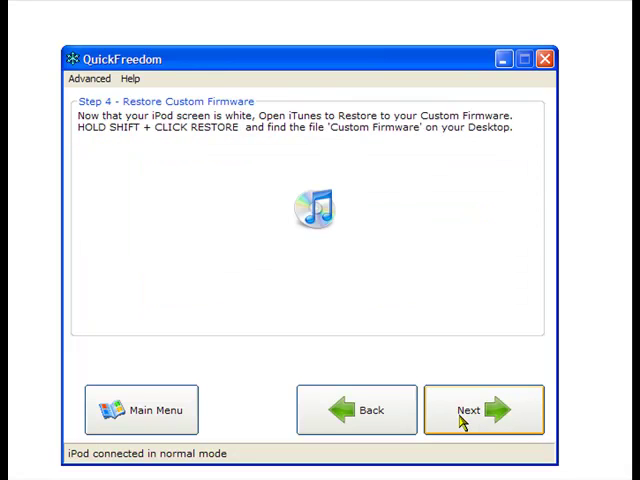
{"action": "mouse_move", "coordinate": [469, 412]}
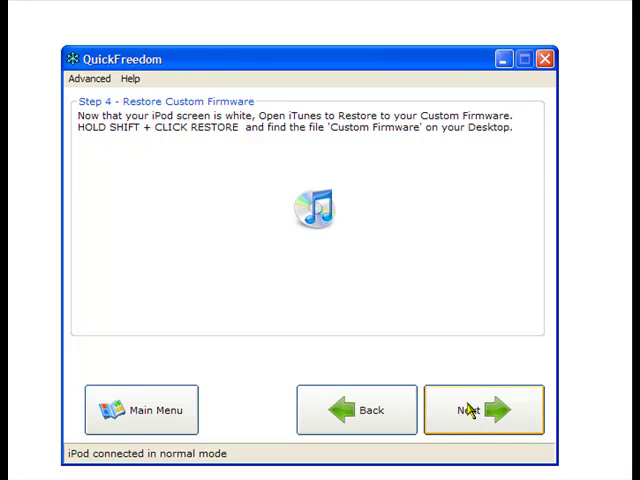
{"action": "left_click", "coordinate": [483, 411]}
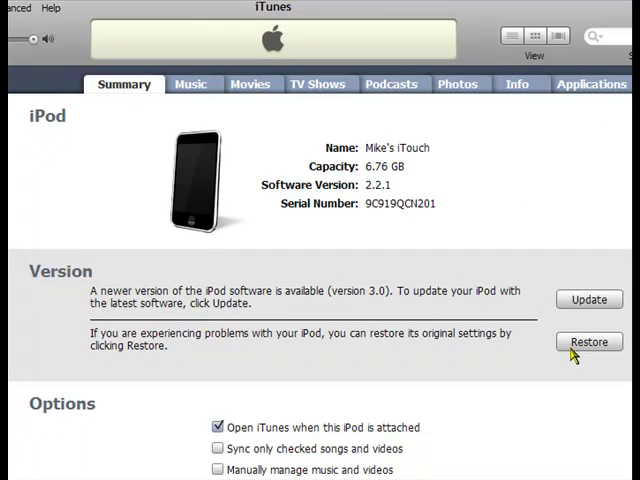
{"action": "mouse_move", "coordinate": [575, 355]}
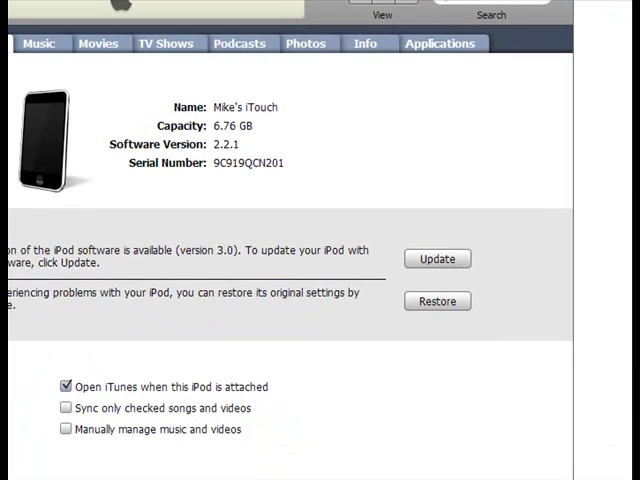
{"action": "left_click", "coordinate": [437, 301]}
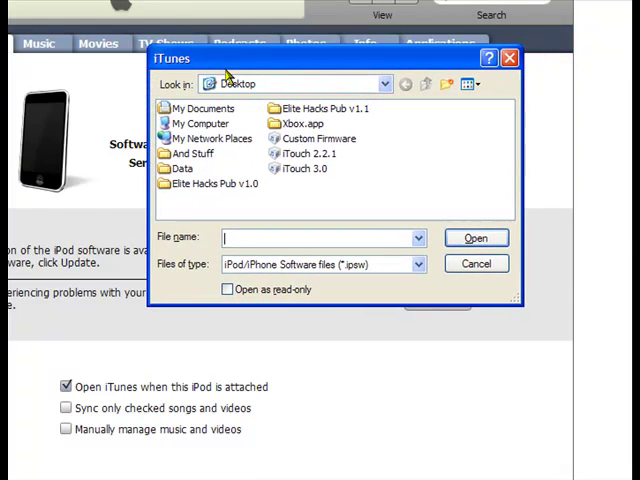
{"action": "mouse_move", "coordinate": [285, 210]}
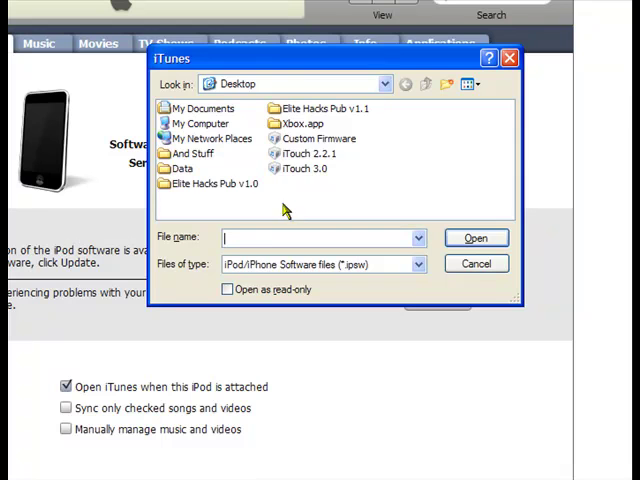
{"action": "mouse_move", "coordinate": [305, 153]}
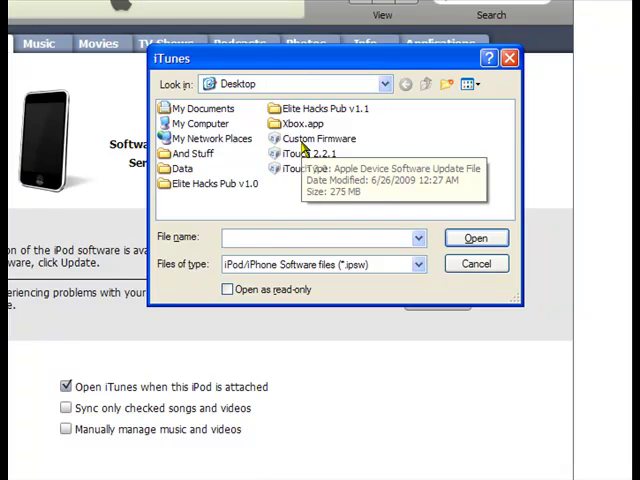
{"action": "left_click", "coordinate": [318, 138]}
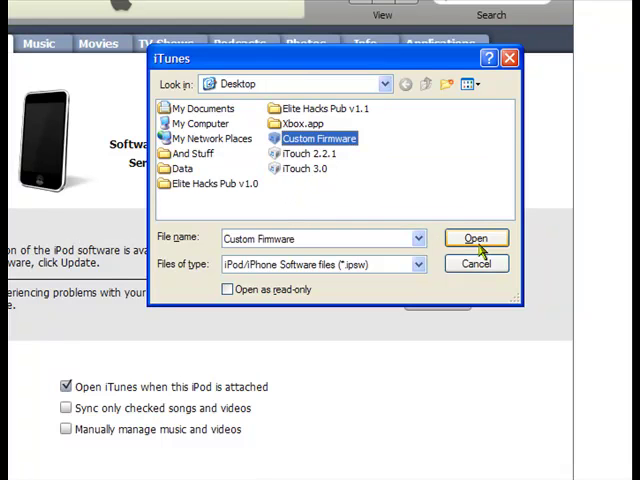
{"action": "mouse_move", "coordinate": [476, 268]}
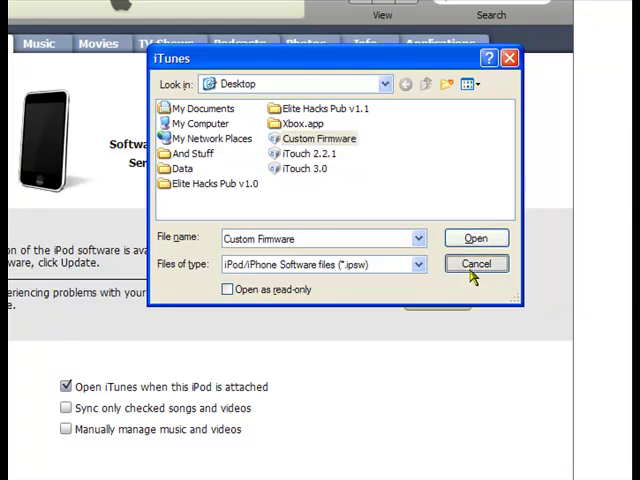
{"action": "left_click", "coordinate": [476, 263]}
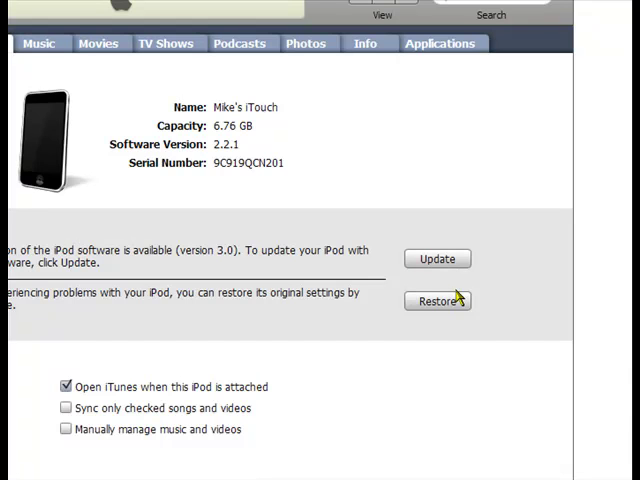
{"action": "mouse_move", "coordinate": [456, 301]}
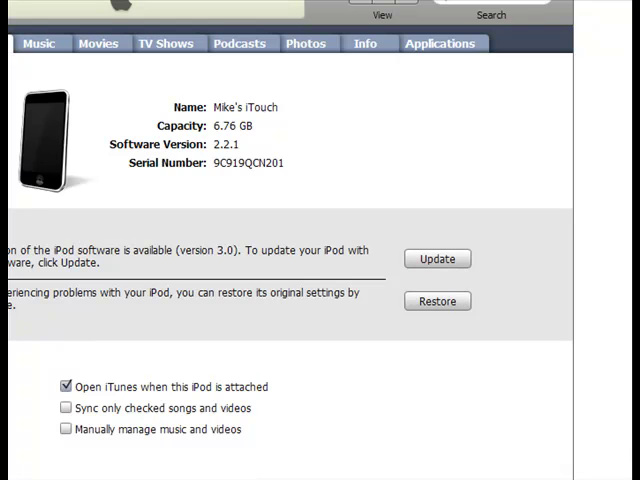